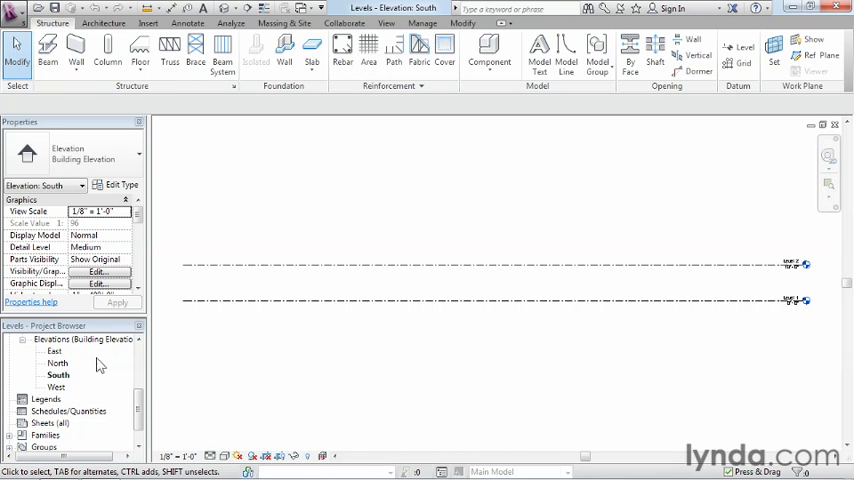
Step: Start the Level tool to add a level 15' below Level 1 in South elevation
click(58, 374)
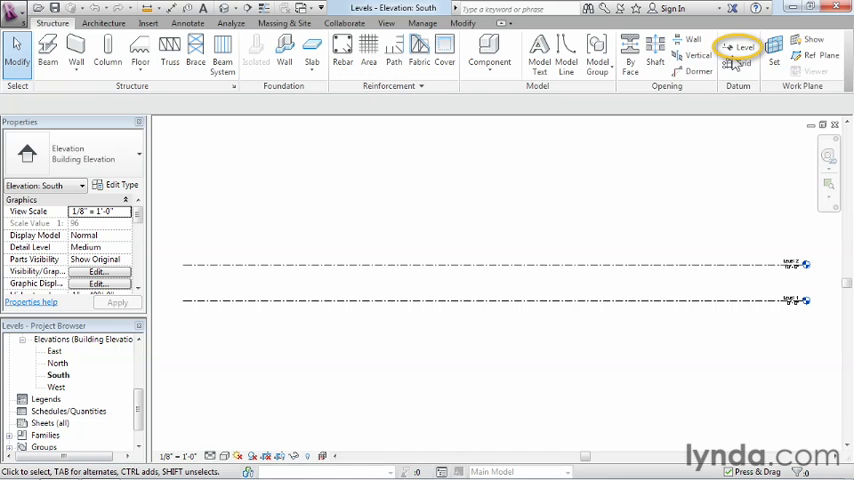
mouse_move(741, 47)
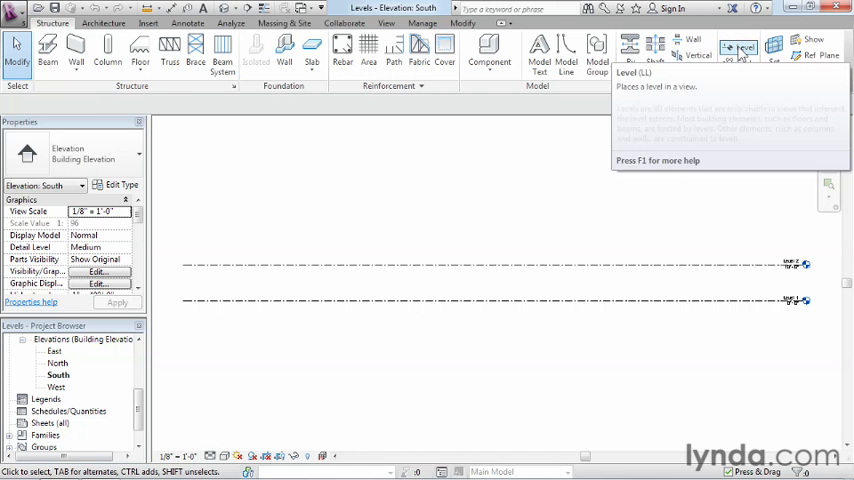
click(741, 47)
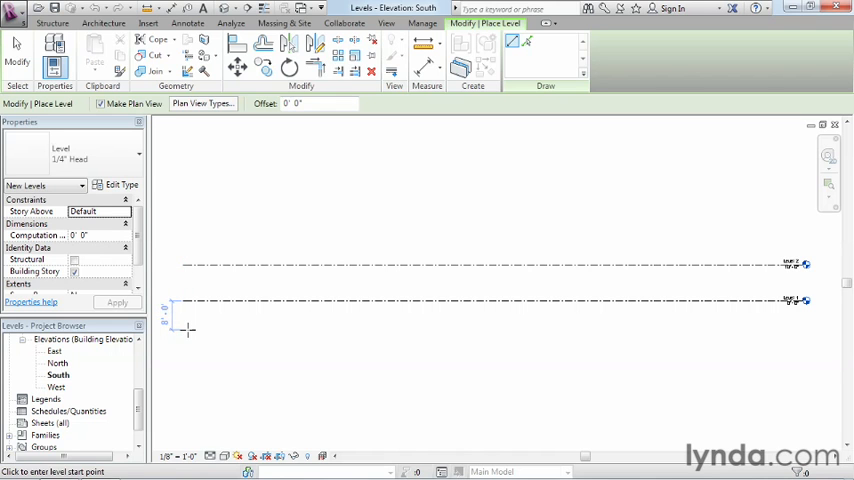
mouse_move(183, 328)
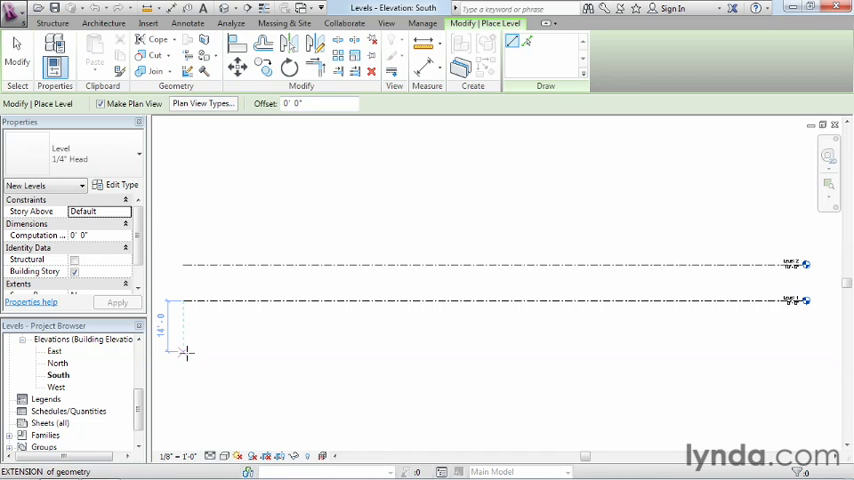
mouse_move(185, 352)
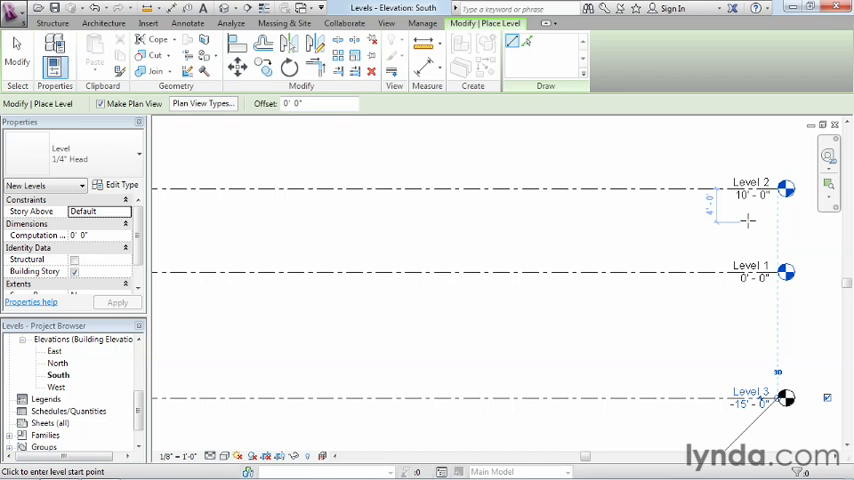
Step: Leave level placement and change Level 2's elevation value to 15'
key(Escape)
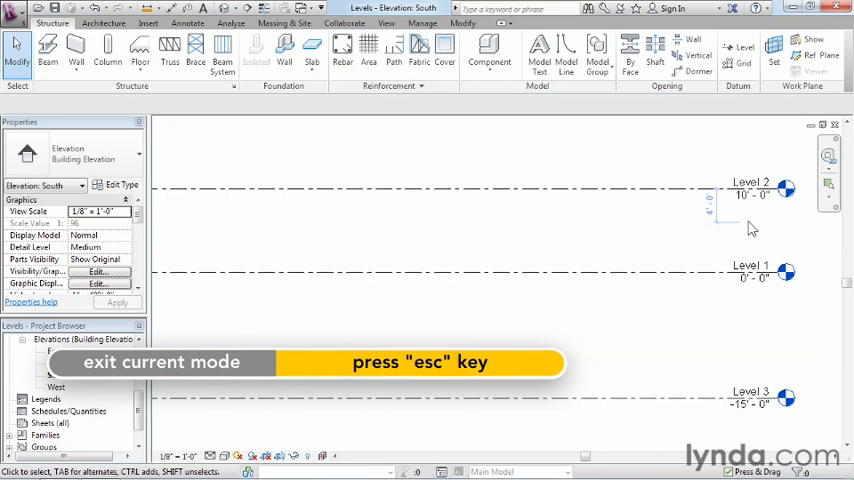
click(752, 189)
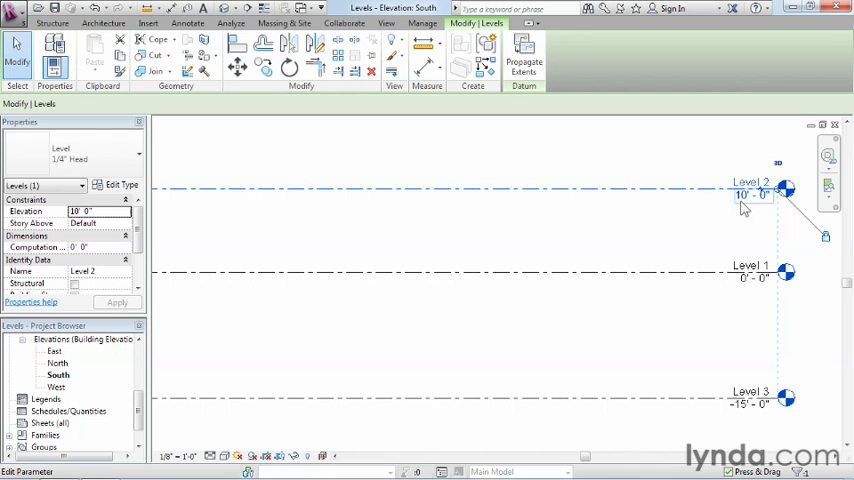
mouse_move(748, 205)
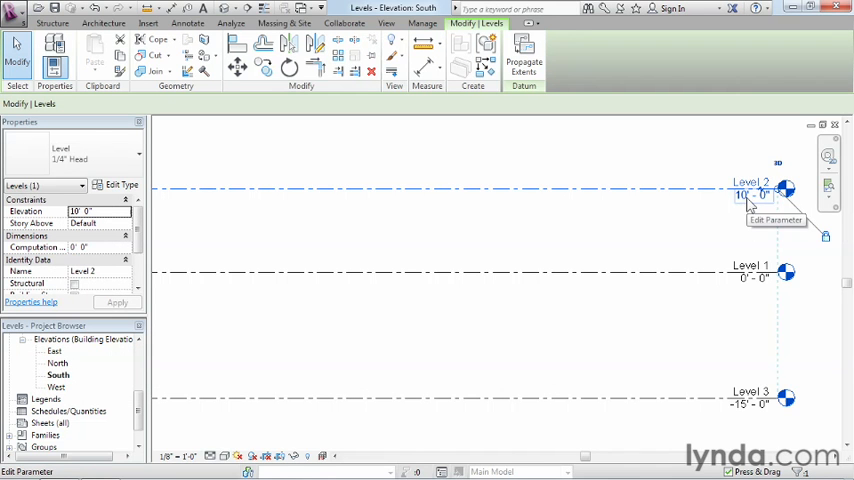
text(15)
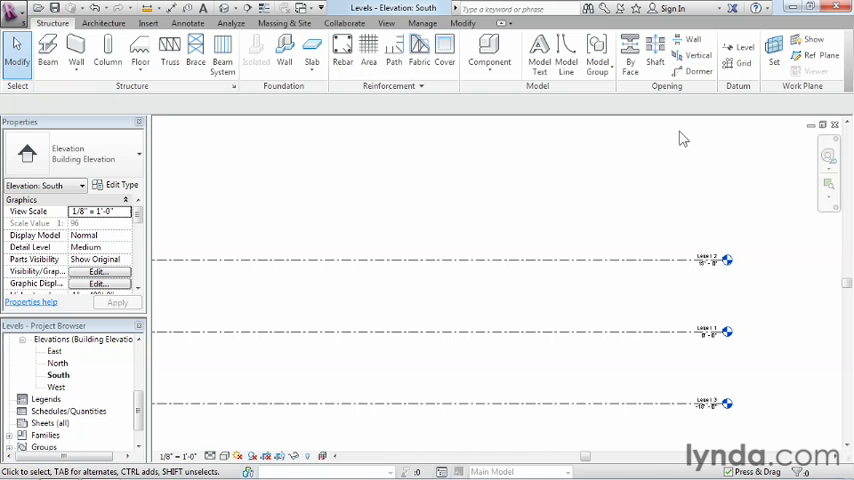
mouse_move(699, 359)
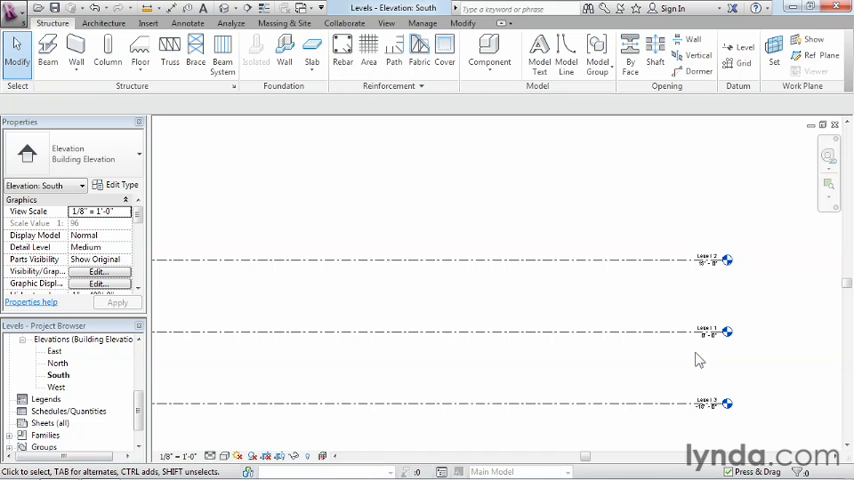
Step: Copy Level 2 multiple times every 15', ending with Level 11 at 135'
click(400, 261)
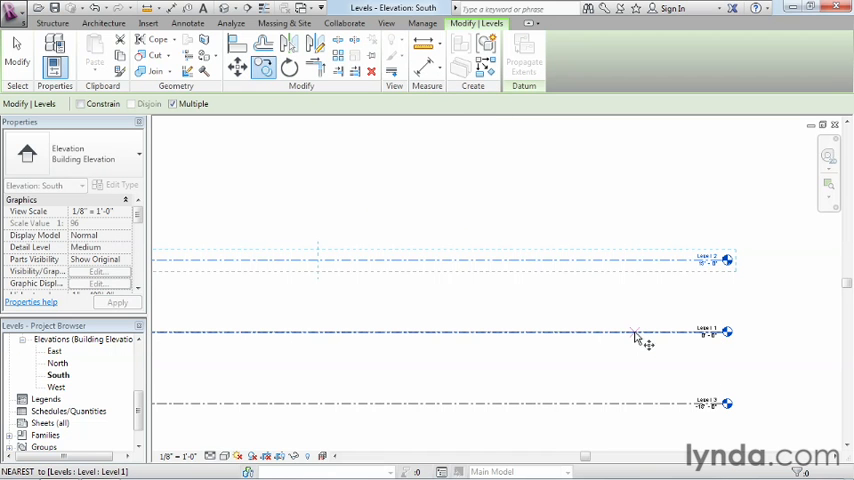
mouse_move(637, 335)
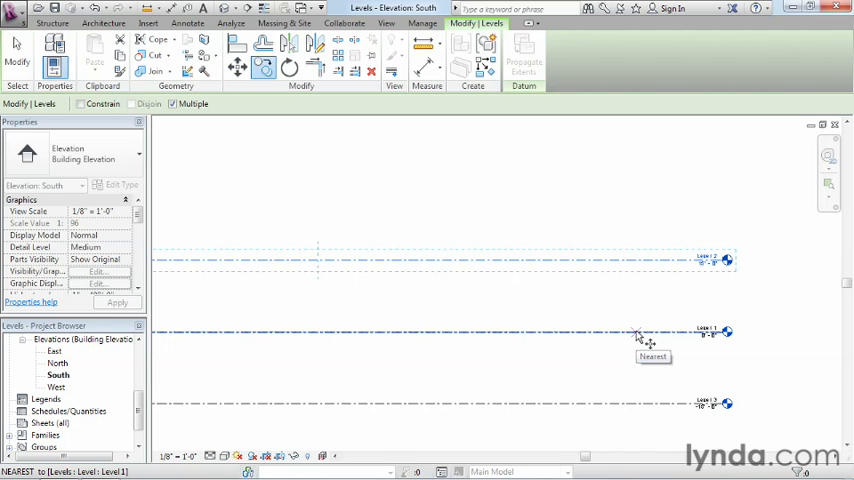
mouse_move(418, 193)
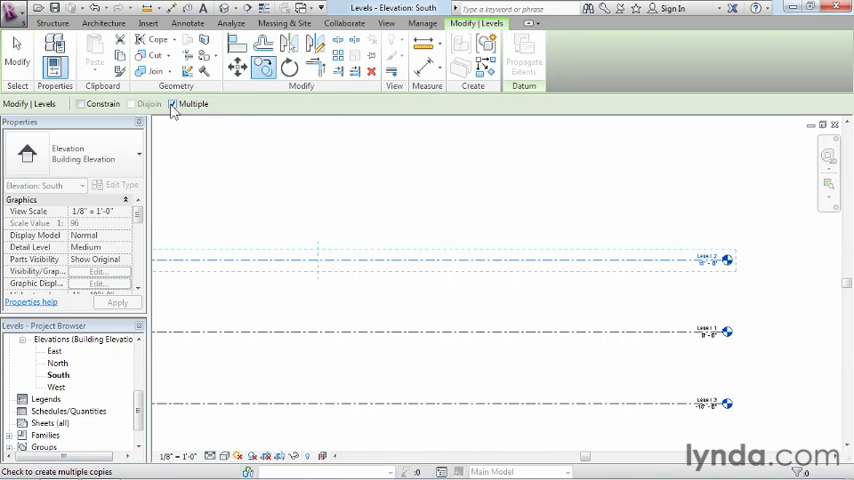
mouse_move(172, 104)
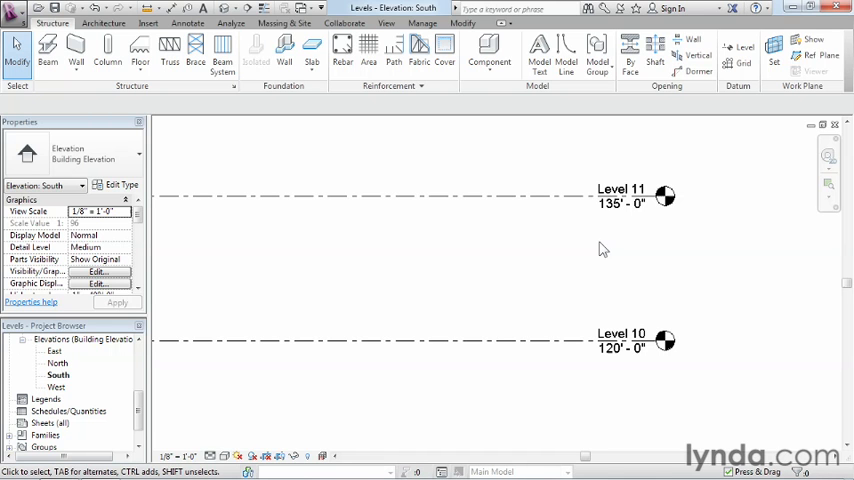
click(621, 189)
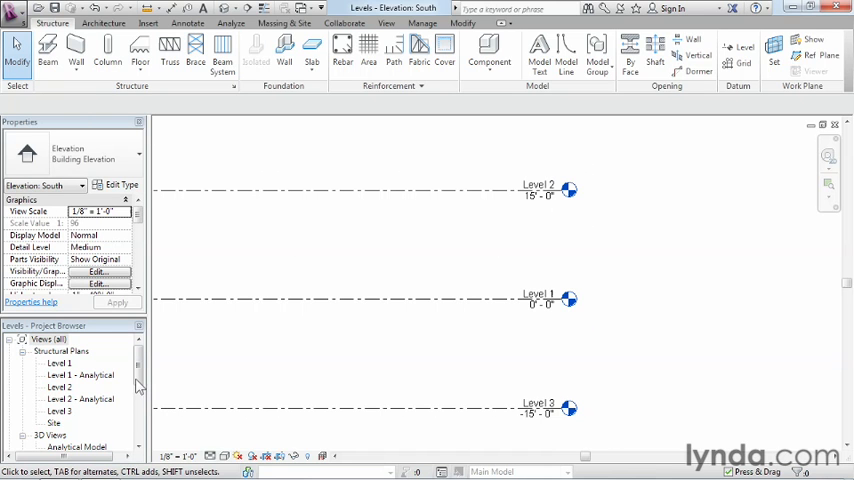
Step: Check the Structural Plans list for Levels 1-3 and select Level 3
click(540, 408)
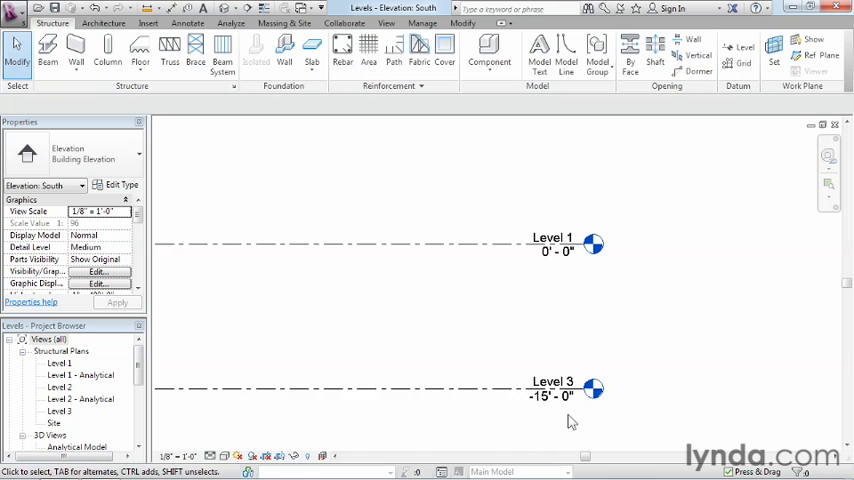
click(553, 382)
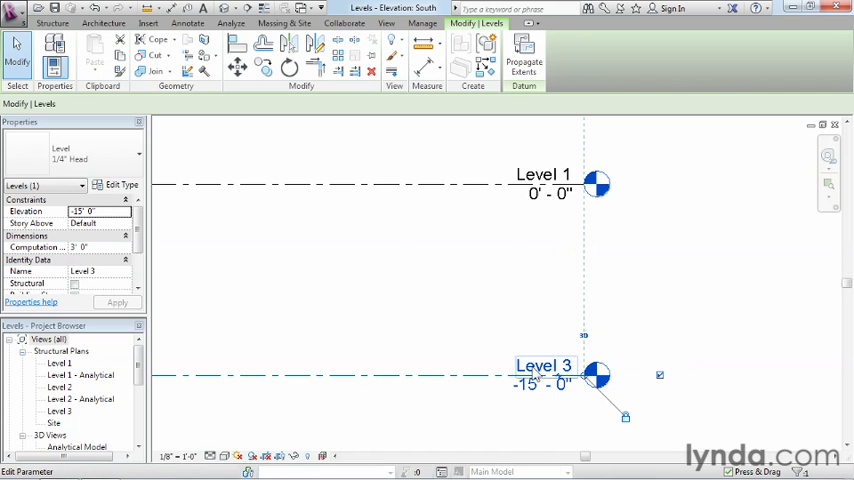
Step: Name the lower levels 0 - T.O.Footing through 3 - Third Floor, renaming matching views
double_click(544, 366)
text(0 -)
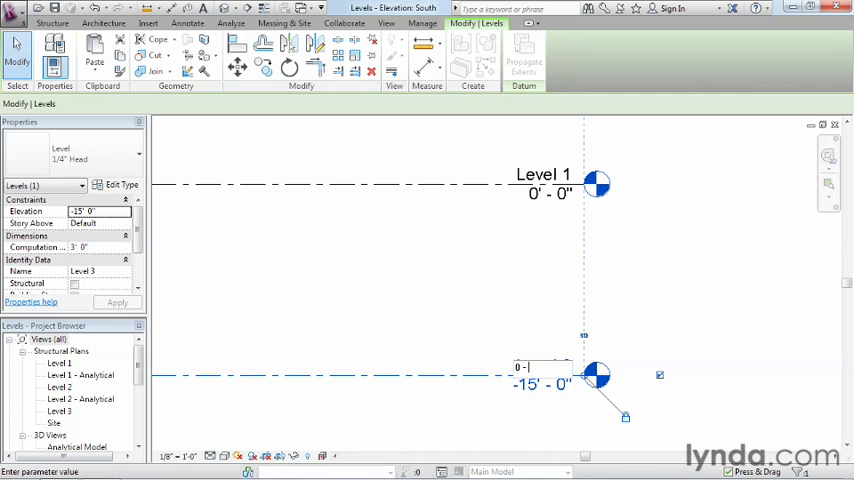
text(T.0)
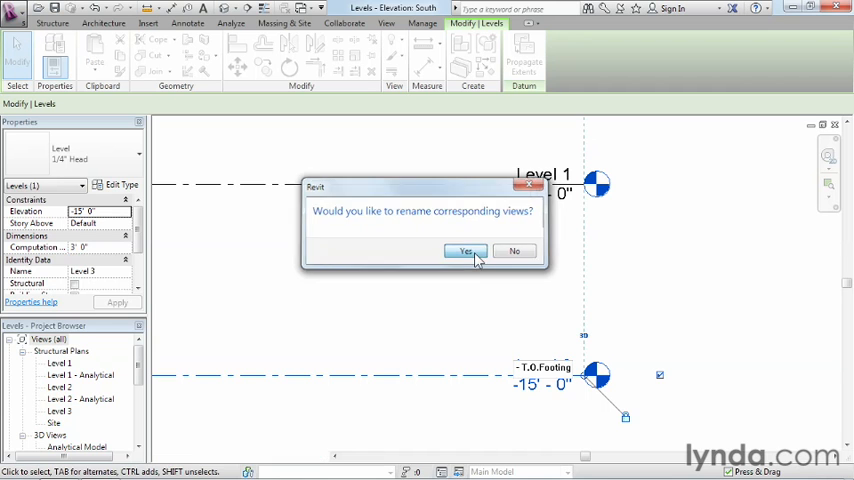
click(464, 251)
text(1 - First Floor)
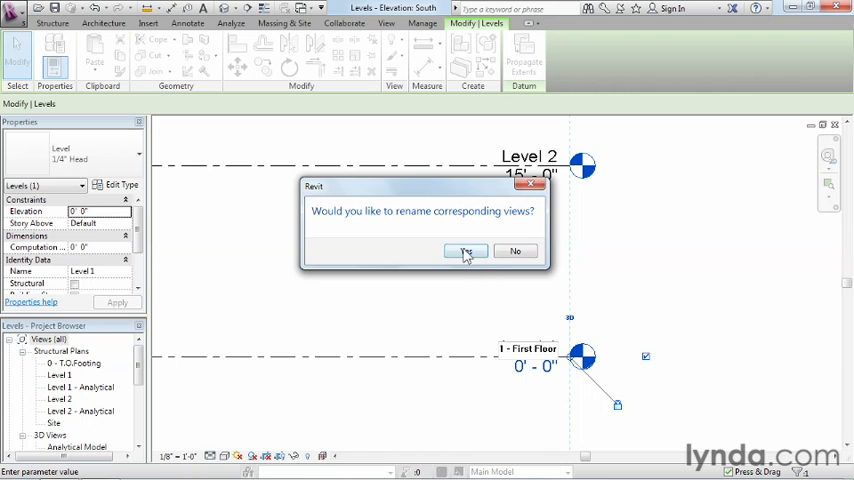
click(466, 251)
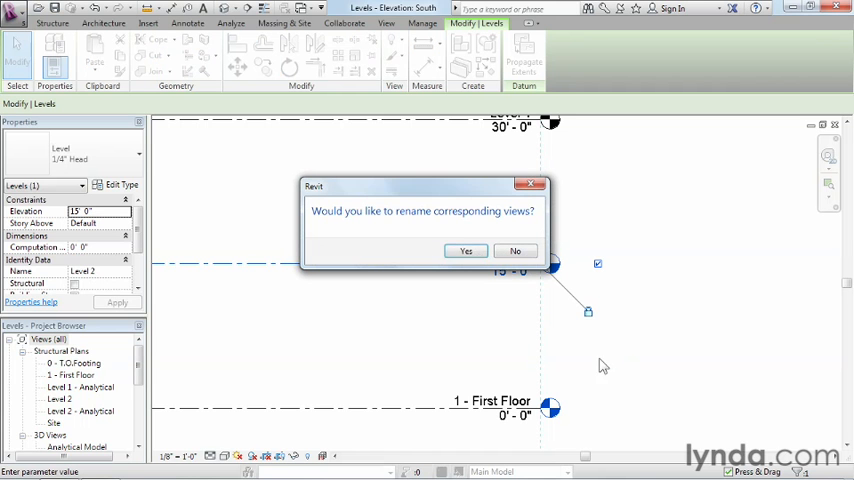
click(465, 250)
text(3 -)
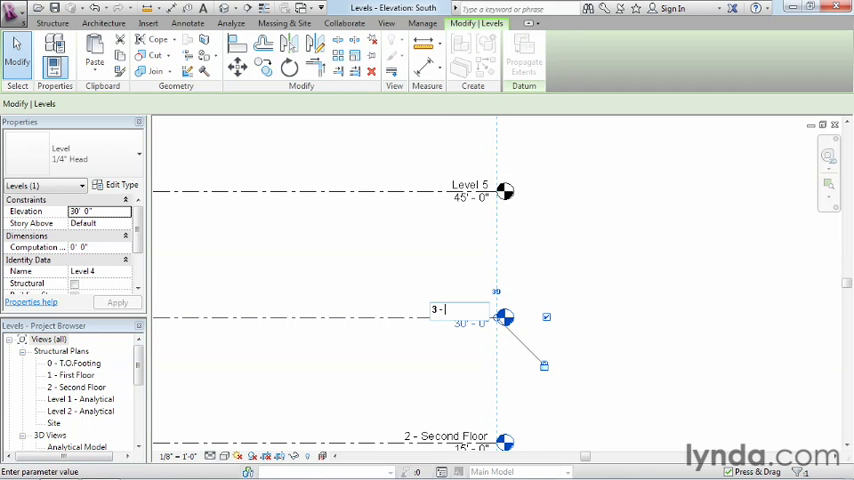
text(Third)
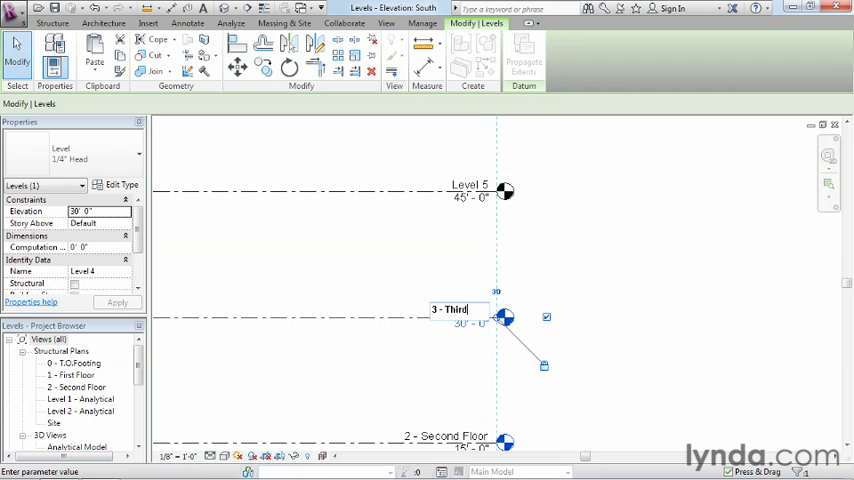
text(Floor)
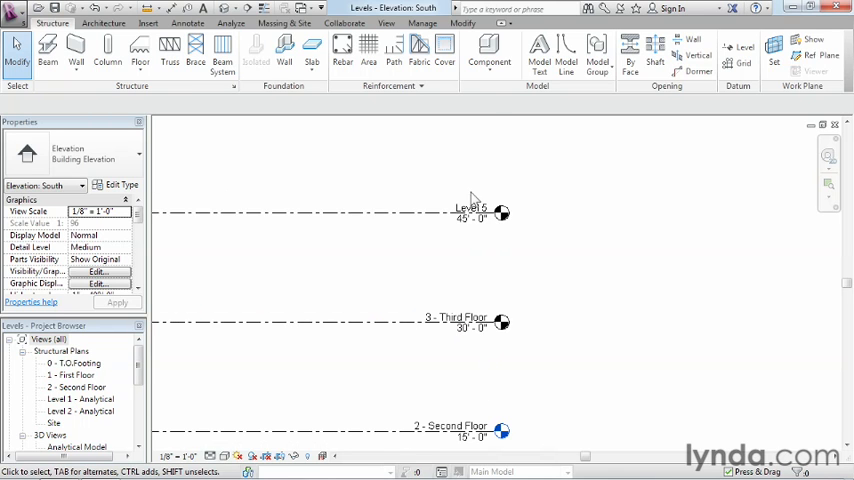
Step: Rename the upper levels, including 5 - Fifth Floor, up through Level 11
click(470, 205)
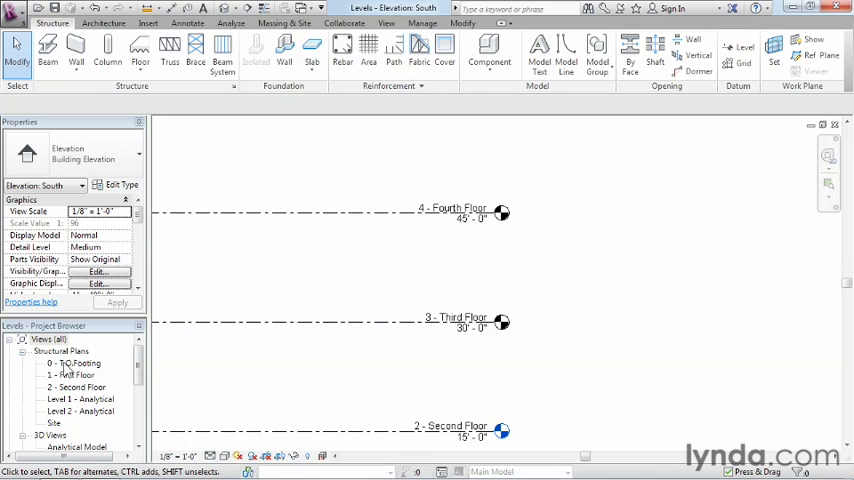
mouse_move(58, 407)
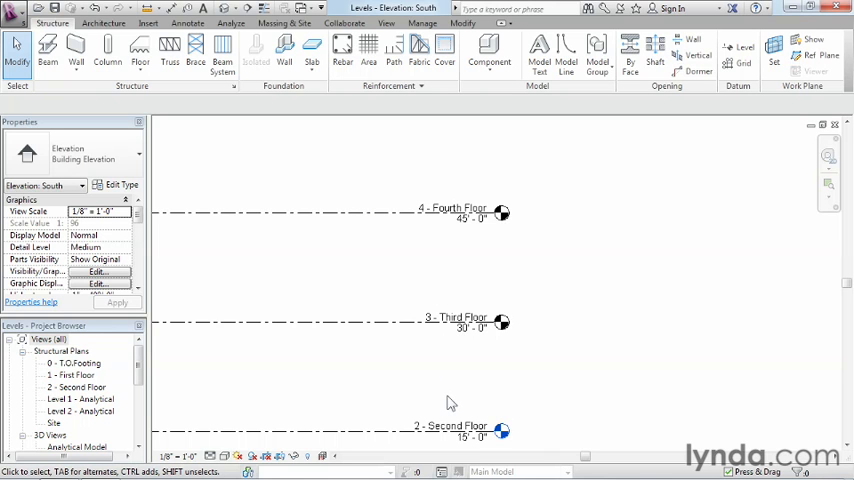
mouse_move(448, 389)
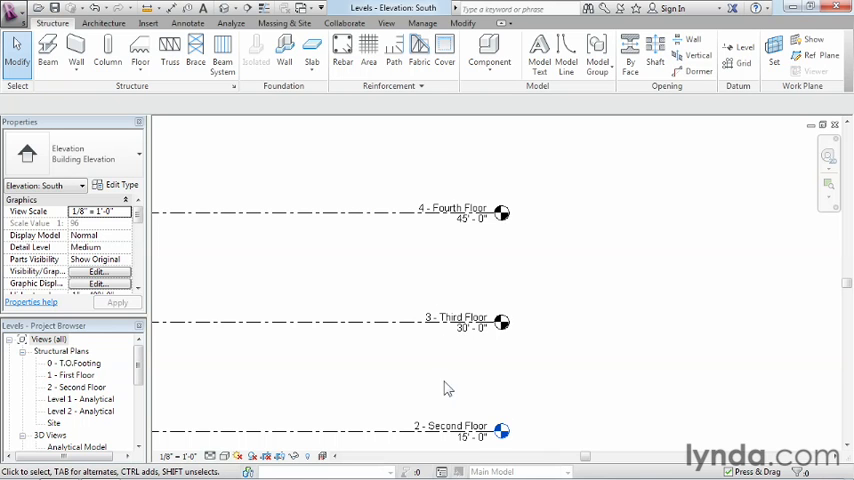
click(455, 318)
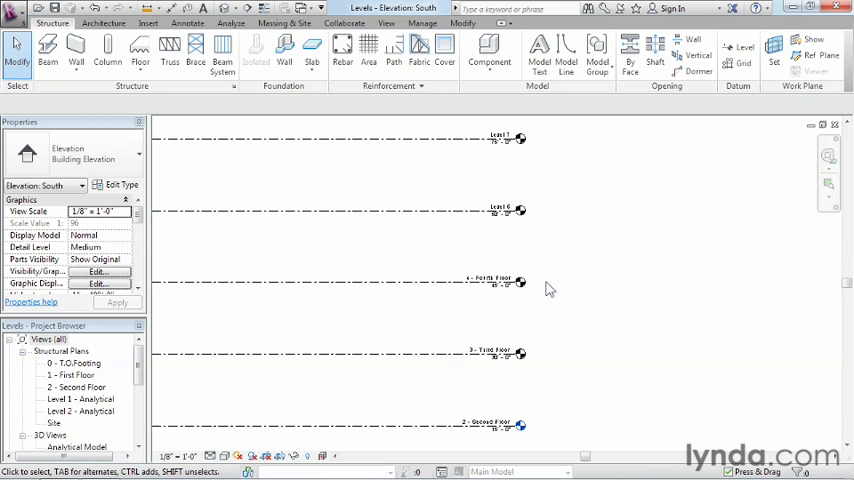
click(518, 210)
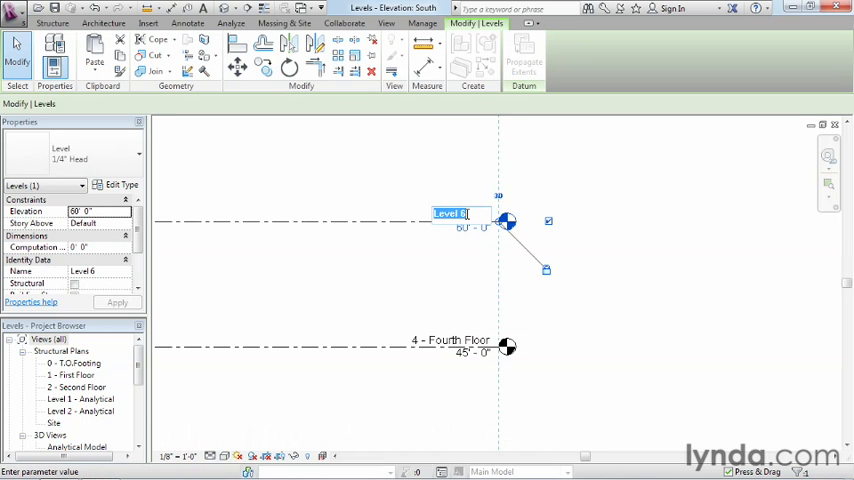
text(5 -)
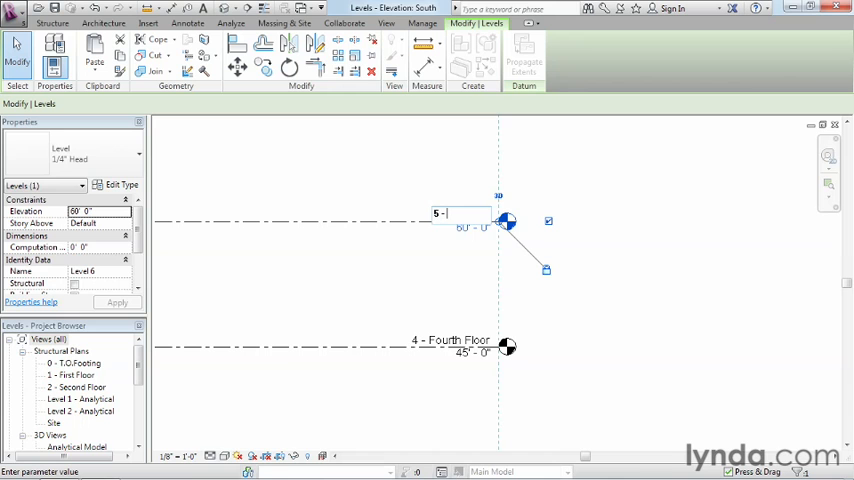
text(Fifth Floor)
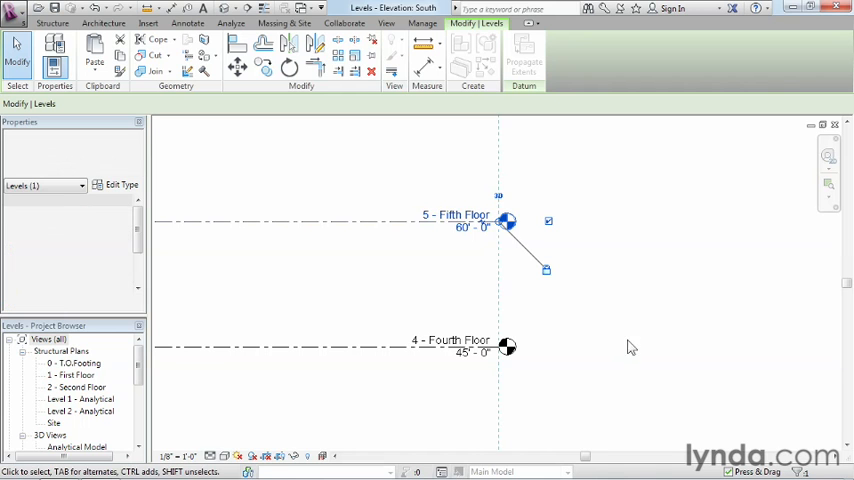
click(506, 221)
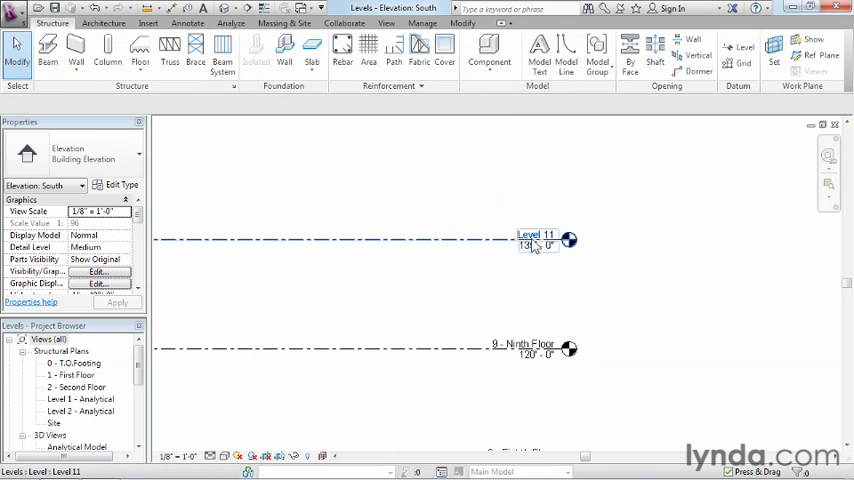
click(537, 234)
text(10 - Roof)
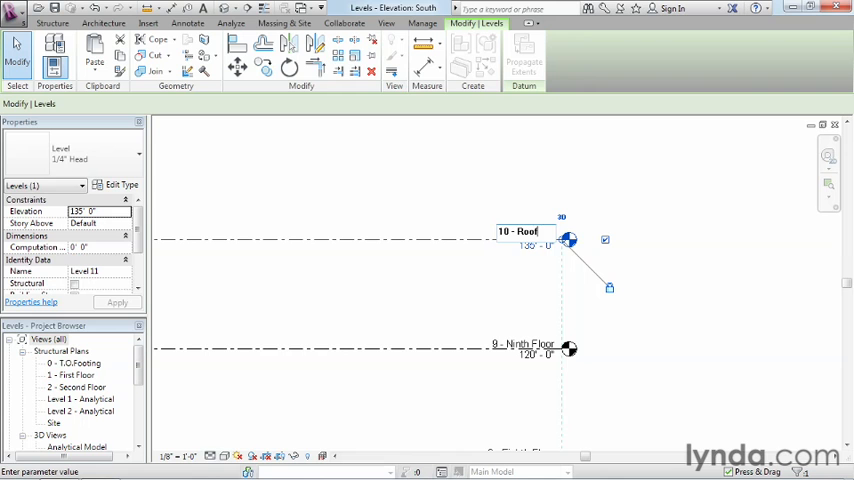
mouse_move(650, 338)
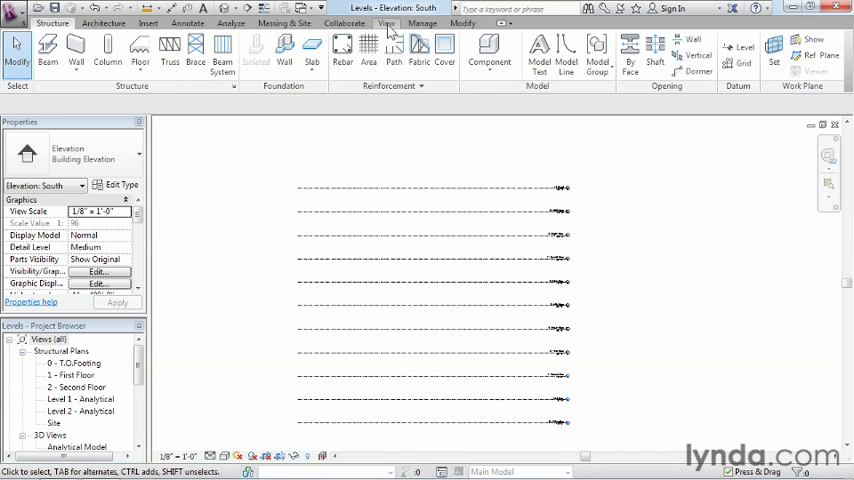
Step: Add Structural Plan views, selecting 3 - Third Floor through 10 - Roof
click(386, 23)
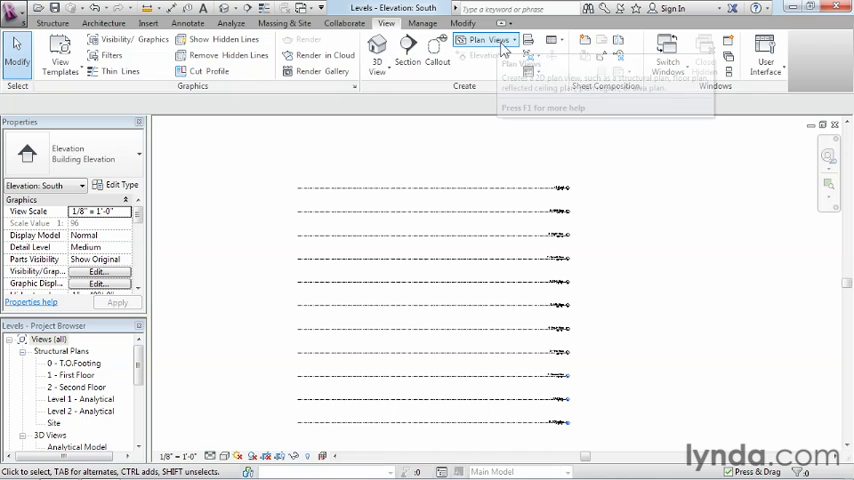
click(488, 41)
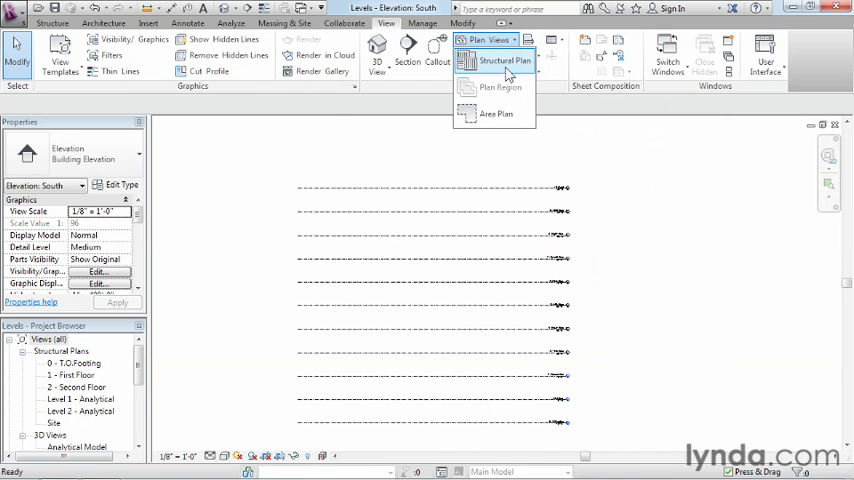
click(504, 60)
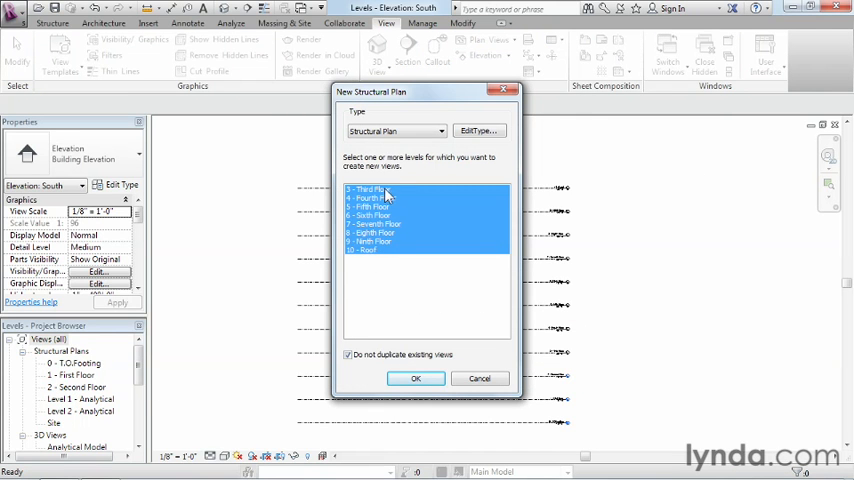
click(370, 189)
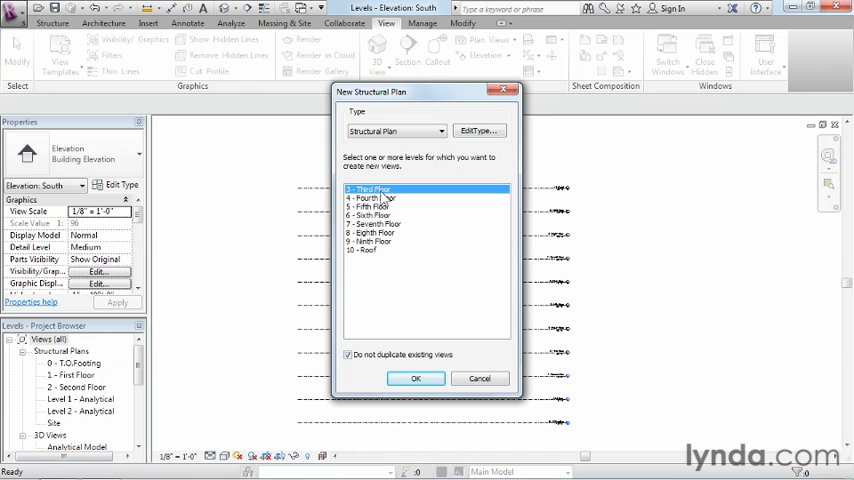
mouse_move(371, 258)
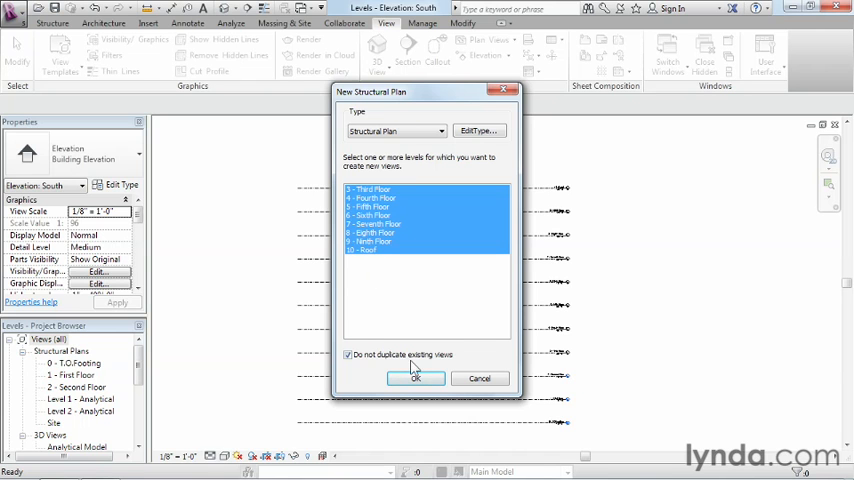
click(415, 378)
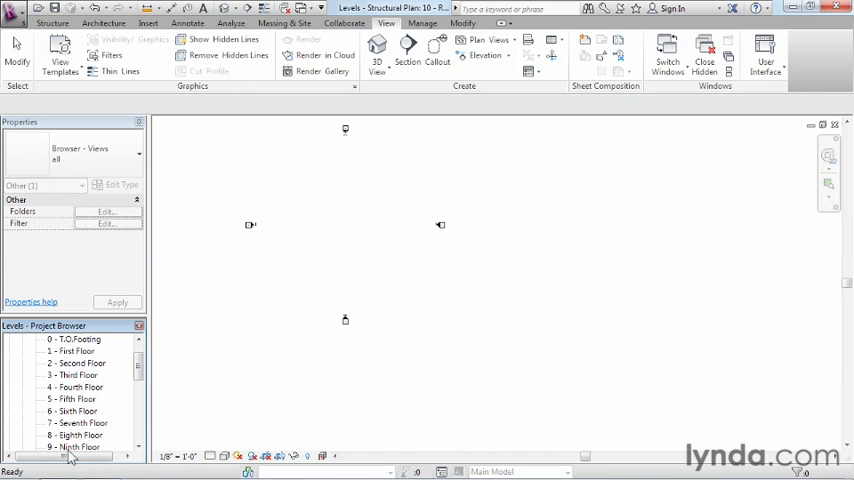
mouse_move(391, 270)
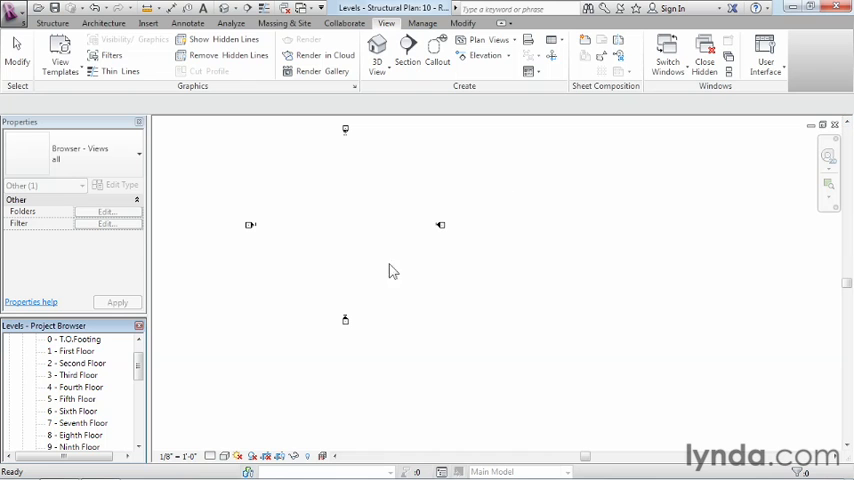
mouse_move(720, 197)
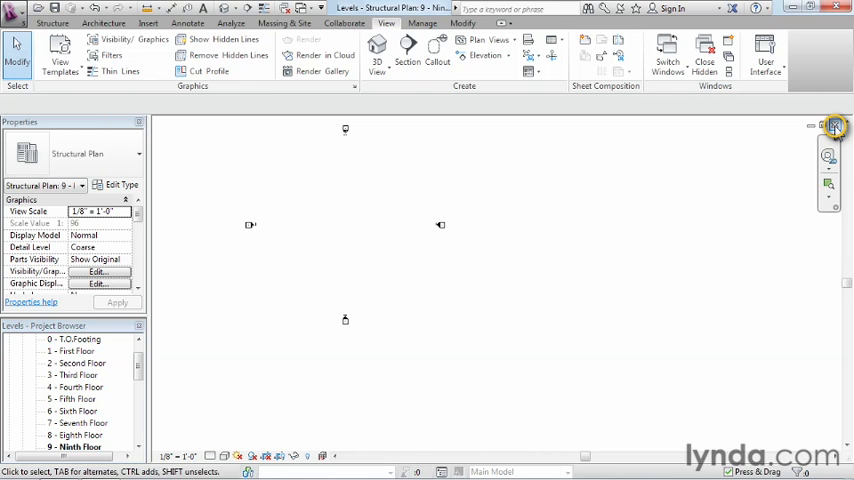
Step: Close the Roof and Ninth Floor plan windows, leaving the South elevation showing
double_click(78, 411)
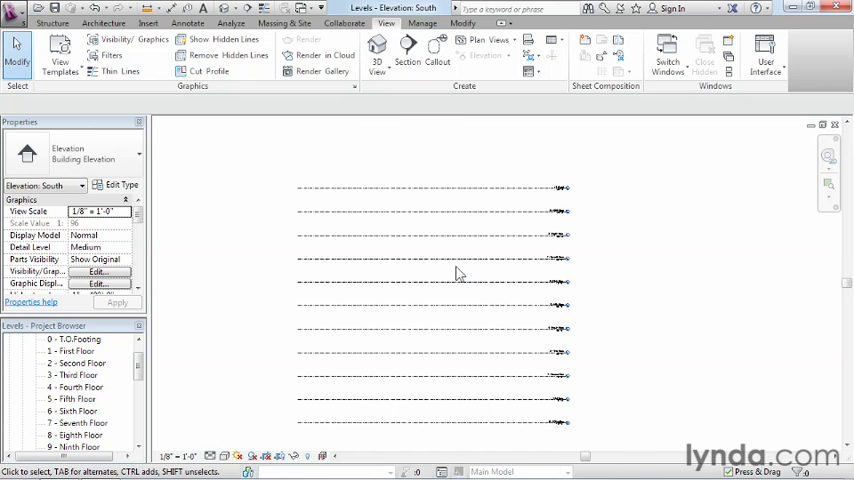
mouse_move(607, 417)
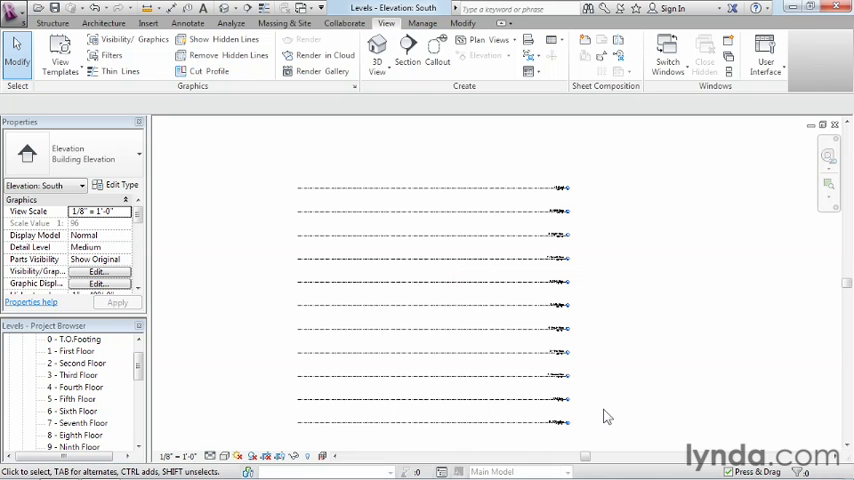